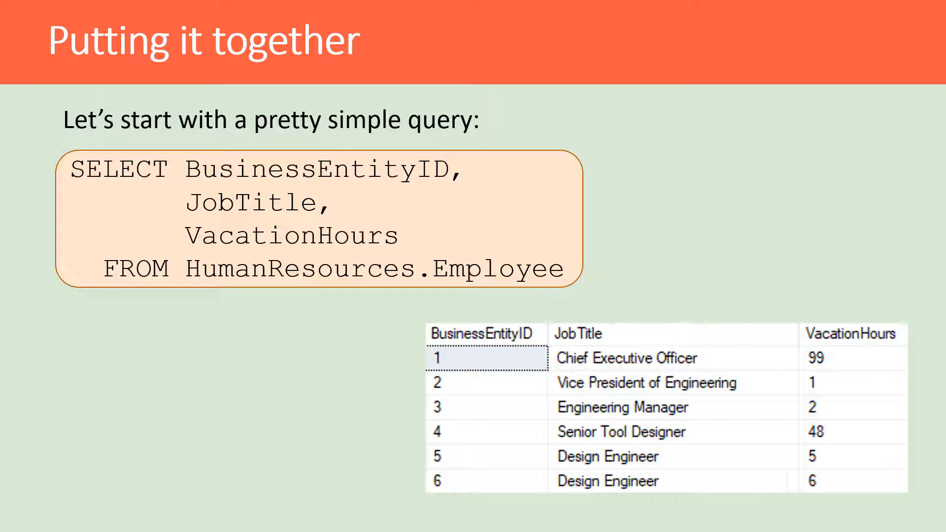
Advance from the employee columns query through the AVG vacation hours query to the combined results slide
key("Right")
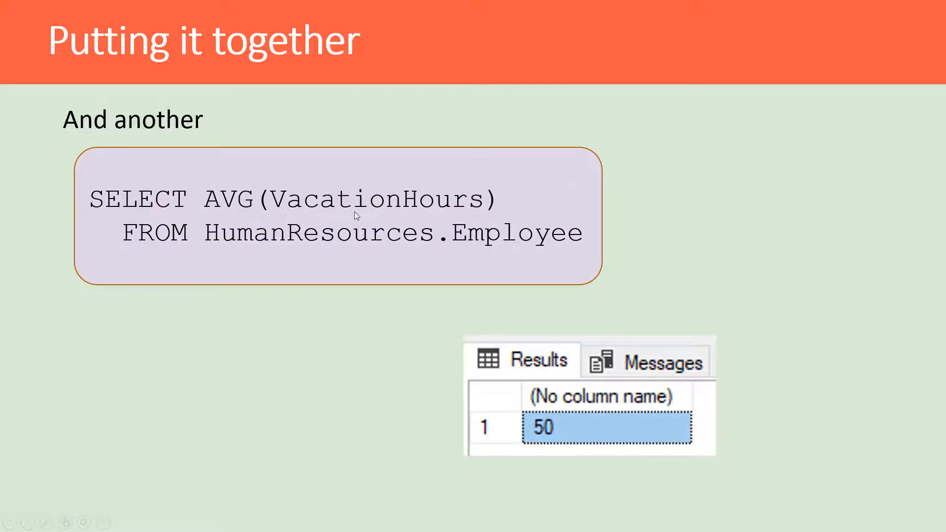
mouse_move(422, 219)
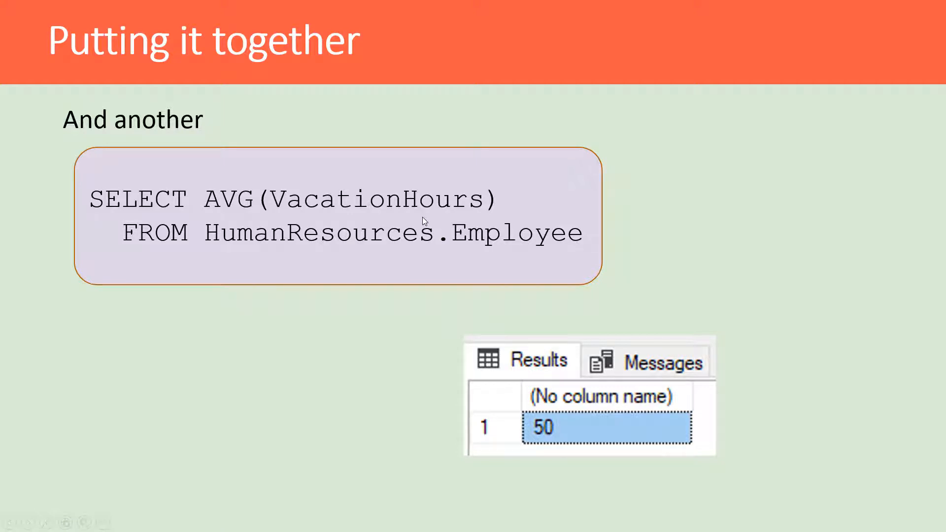
key("Right")
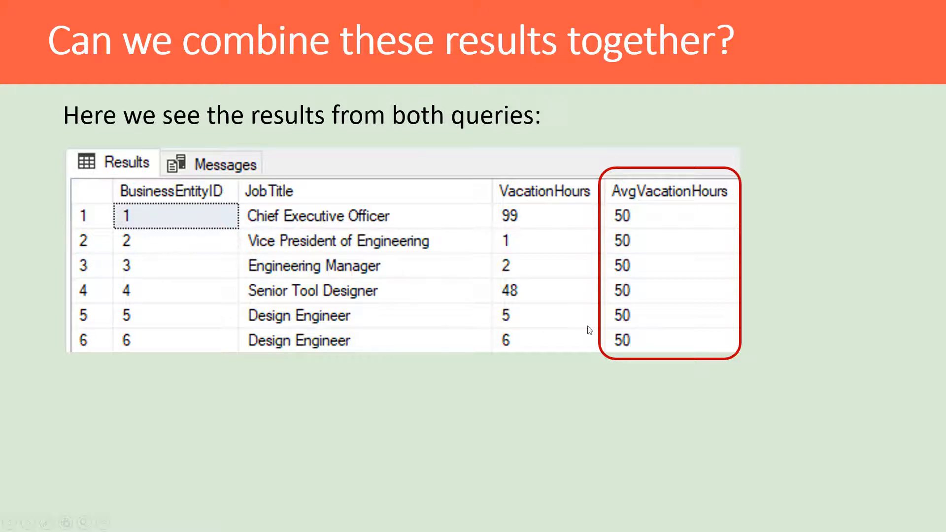
Advance to the 'We sure can, using a Subquery!' slide with the nested AVG query
key("Right")
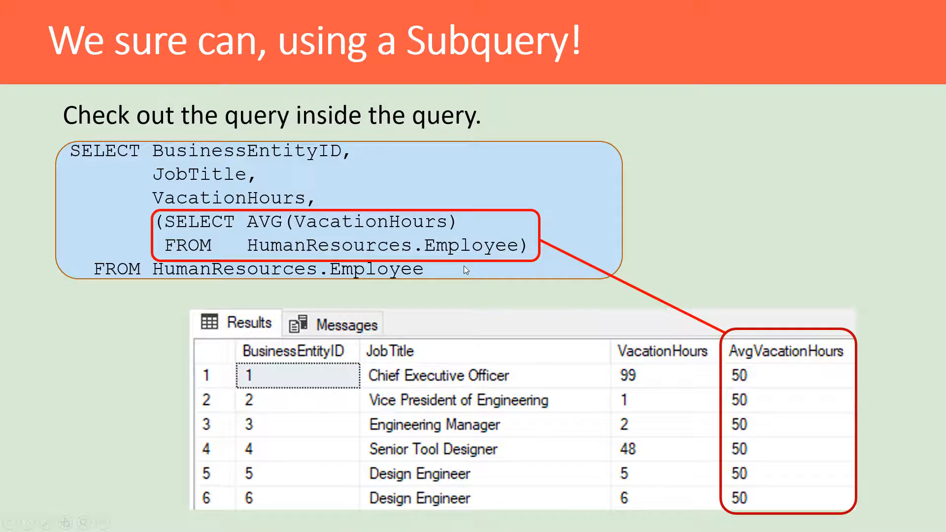
mouse_move(159, 158)
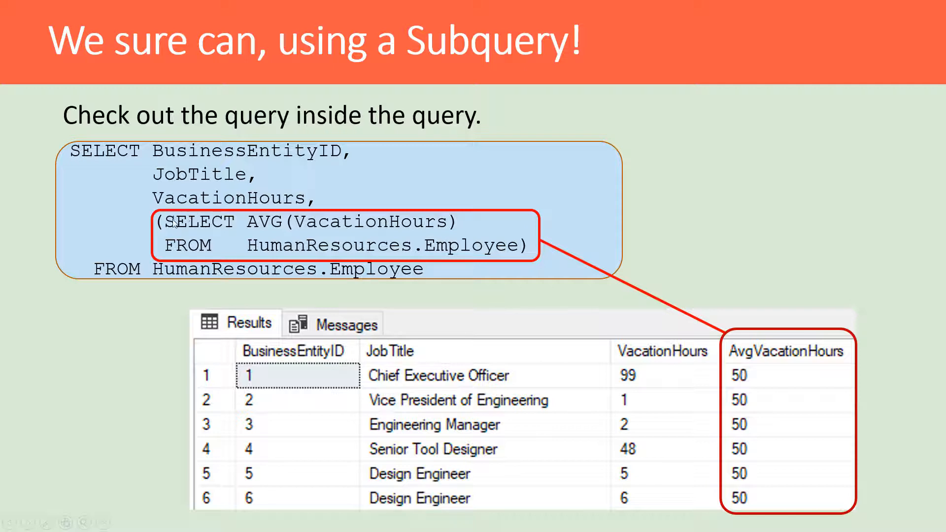
mouse_move(270, 231)
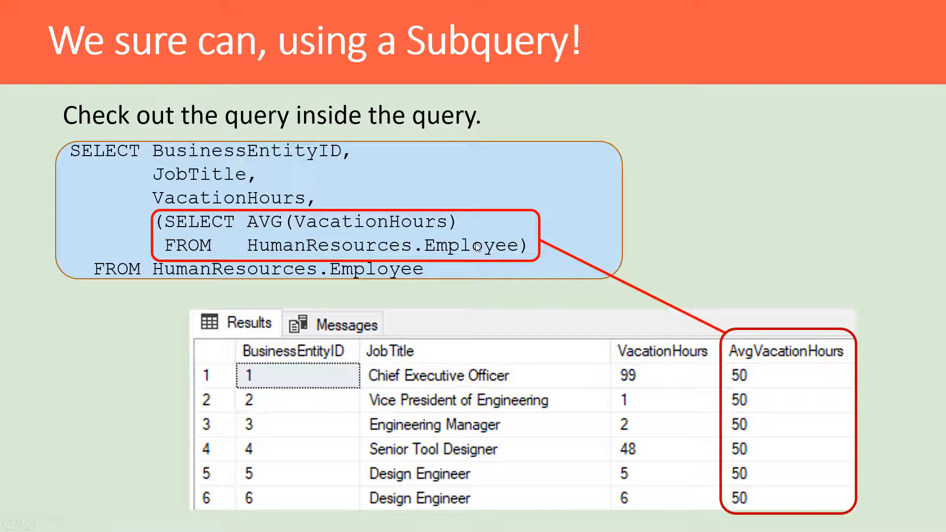
mouse_move(319, 209)
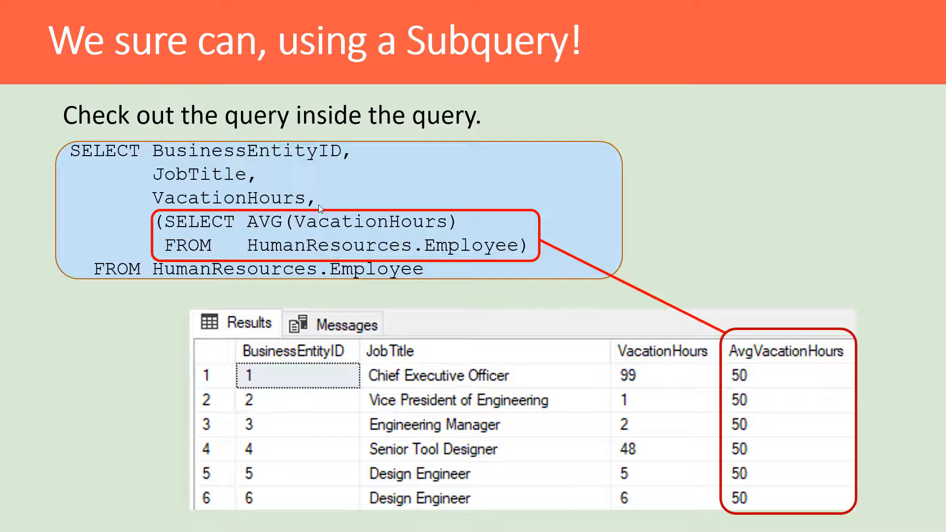
mouse_move(119, 187)
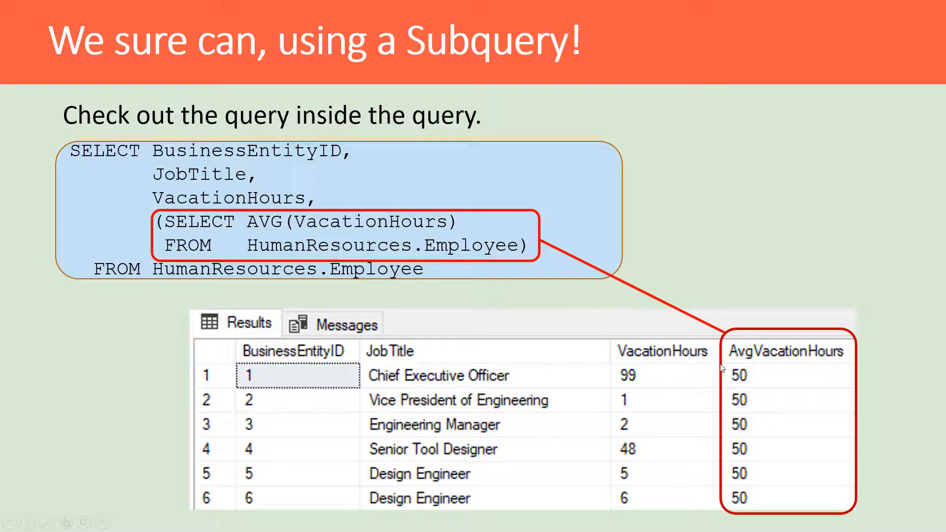
mouse_move(865, 495)
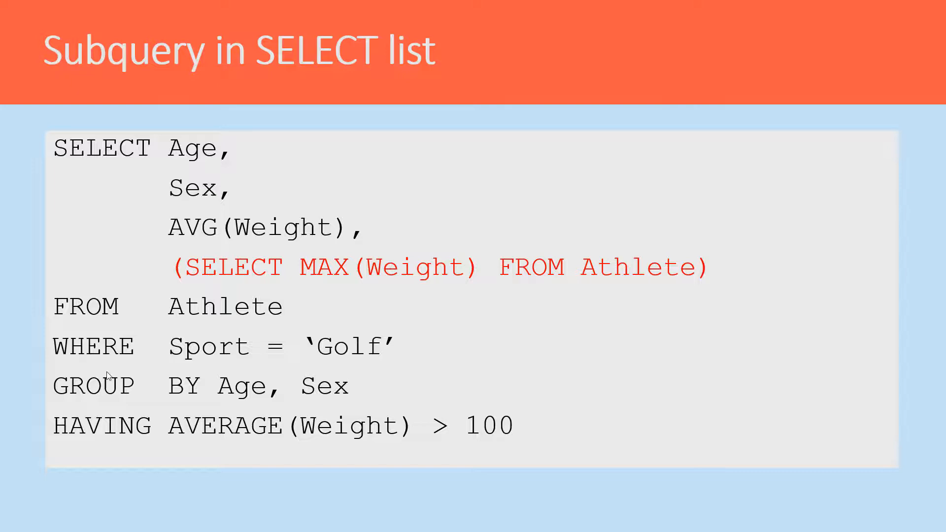
mouse_move(205, 202)
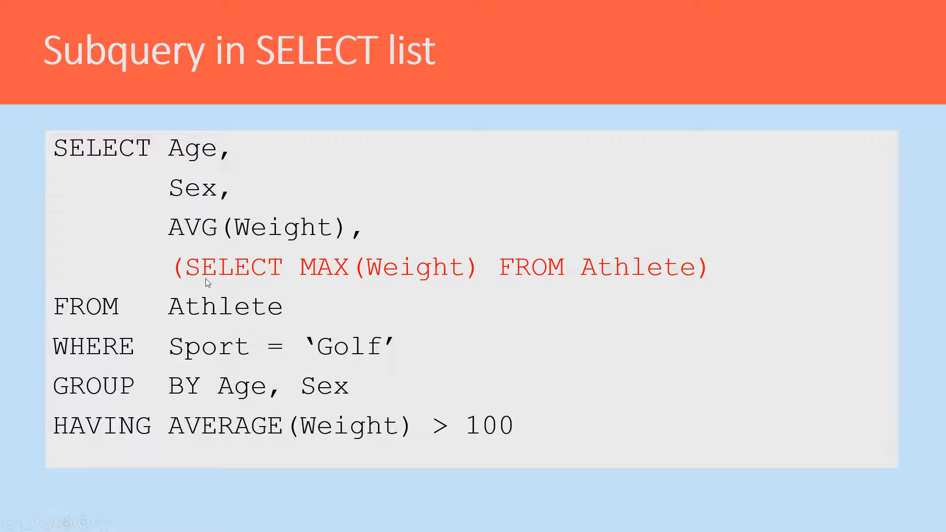
mouse_move(510, 281)
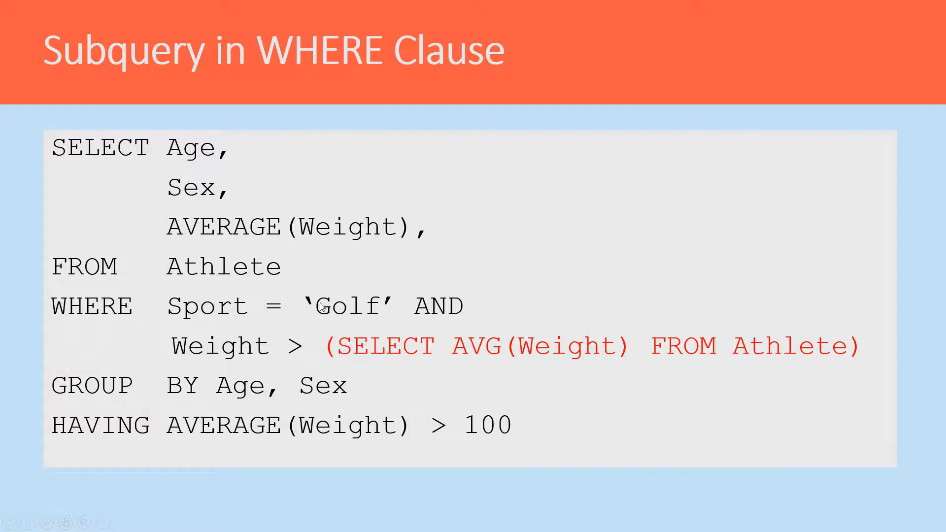
mouse_move(644, 365)
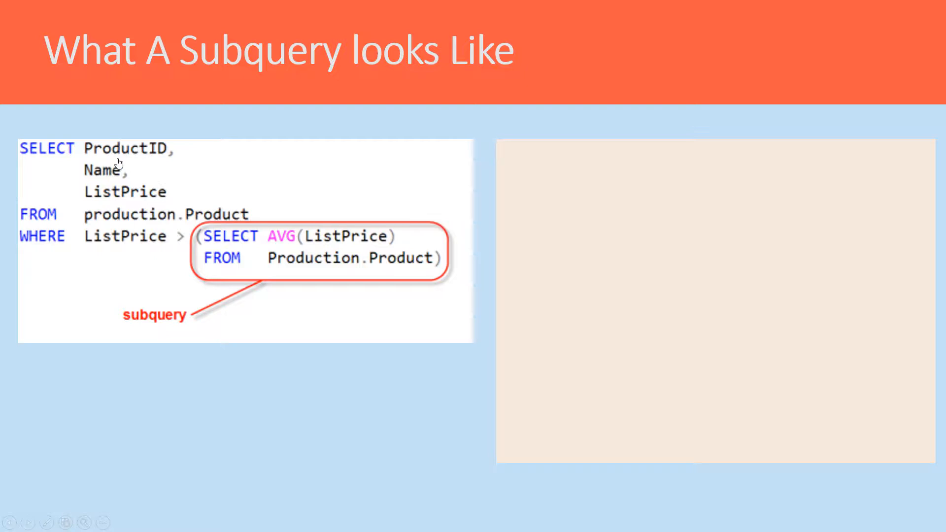
mouse_move(74, 193)
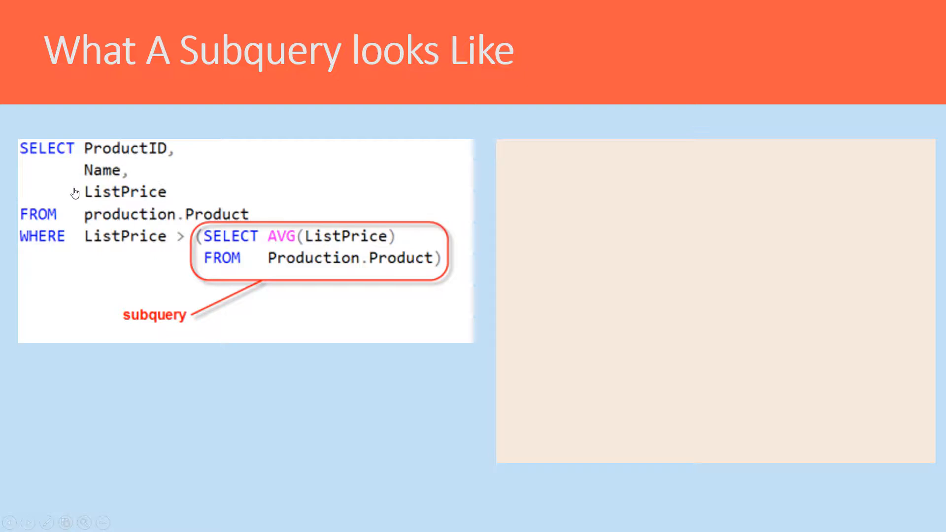
mouse_move(80, 199)
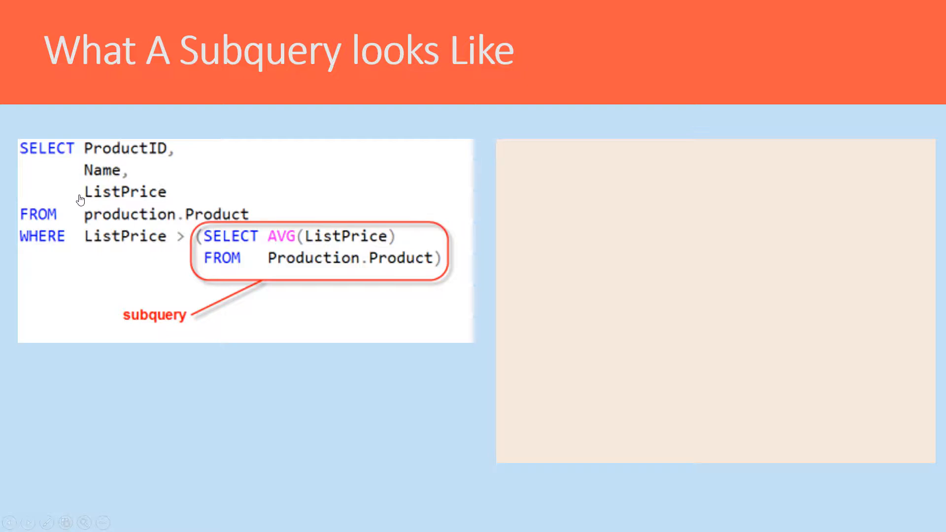
mouse_move(139, 224)
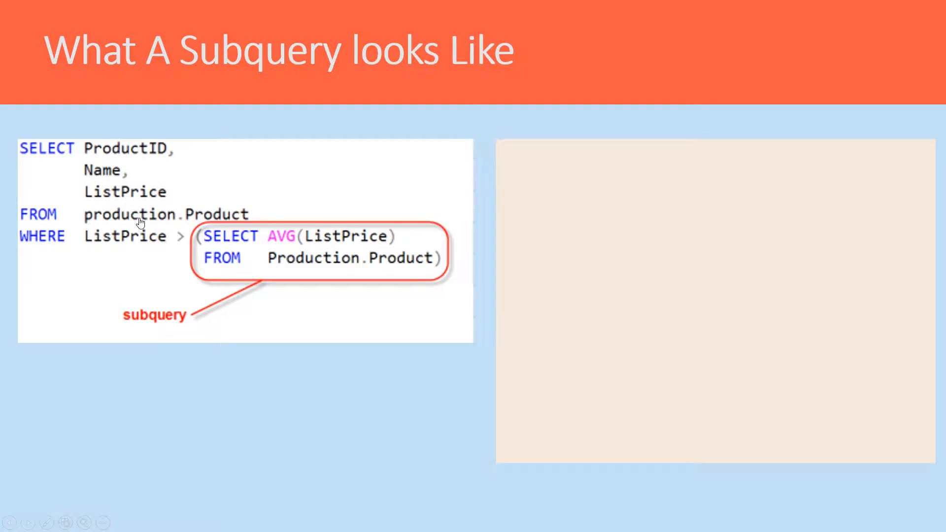
mouse_move(131, 246)
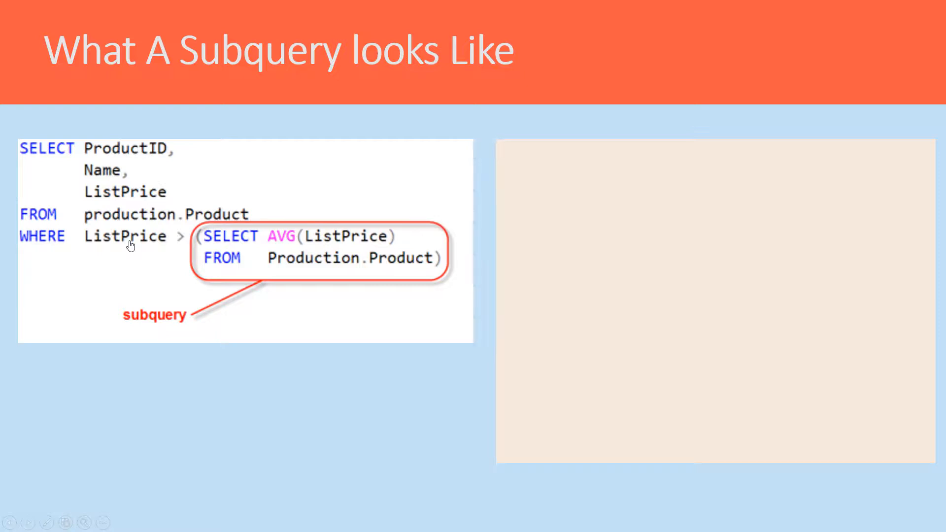
mouse_move(230, 267)
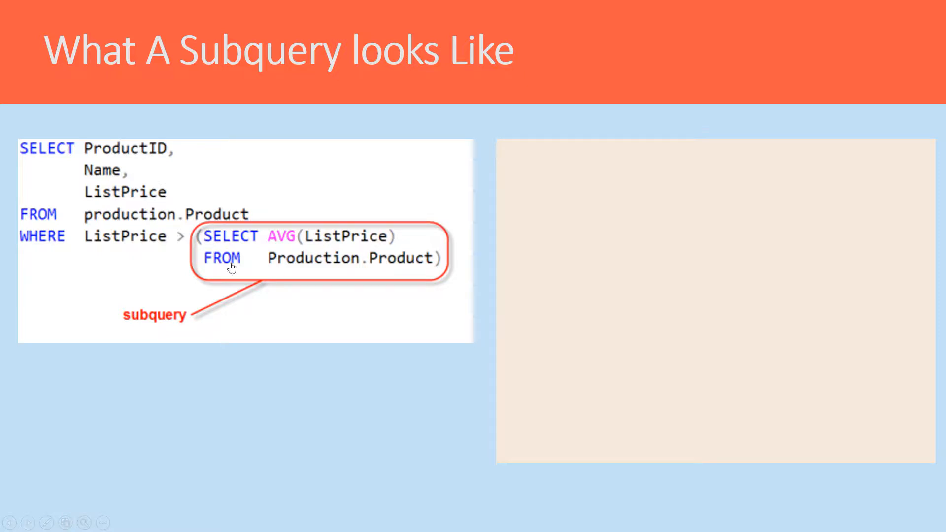
mouse_move(361, 249)
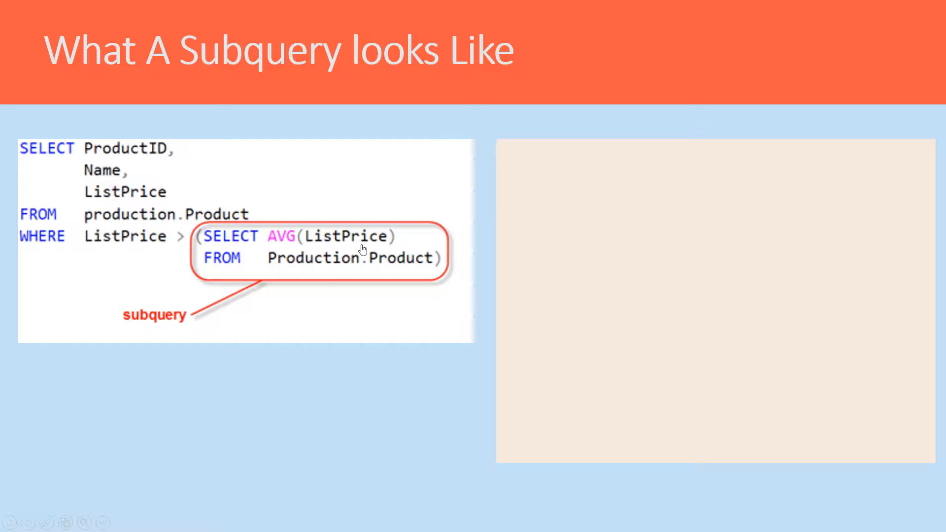